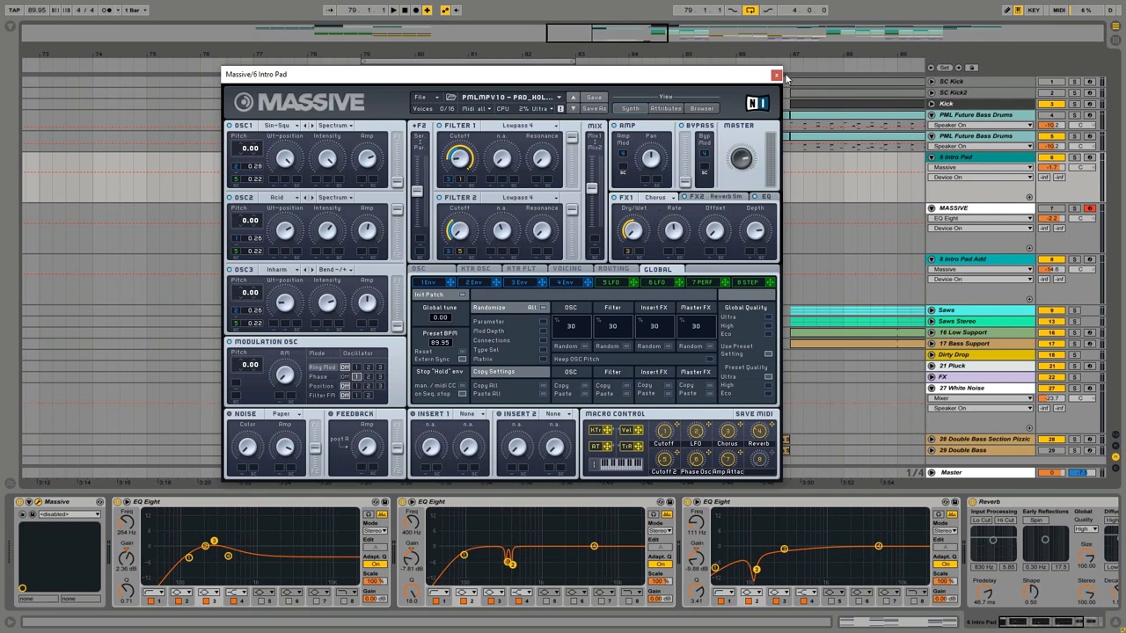
Close the 6 Intro Pad track's Massive plugin window to reveal the arrangement.
click(776, 74)
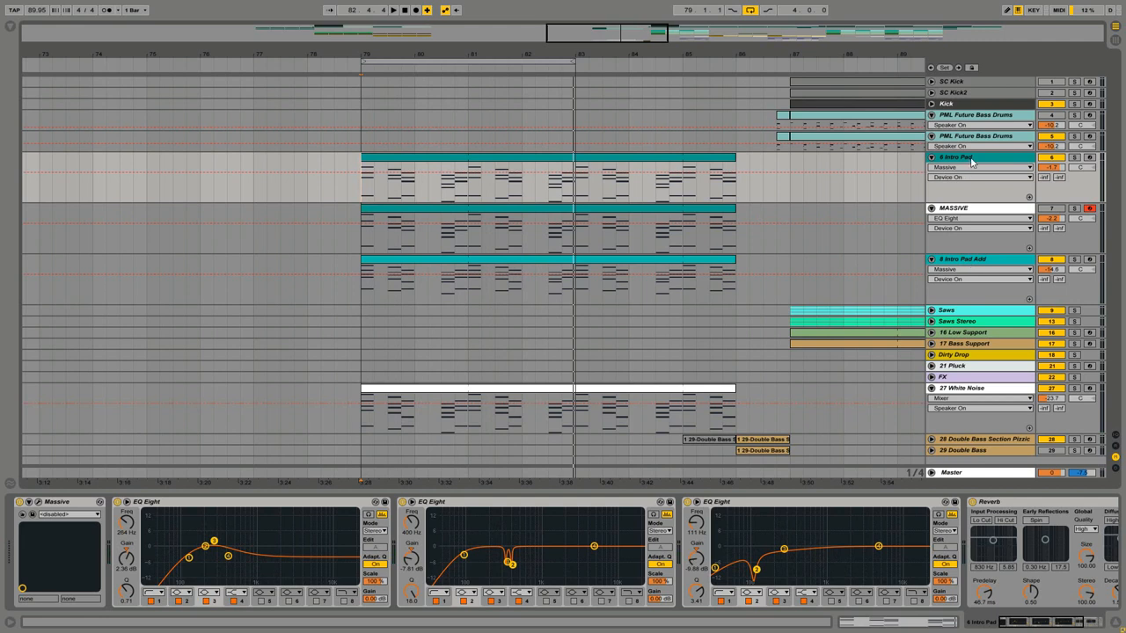
mouse_move(983, 281)
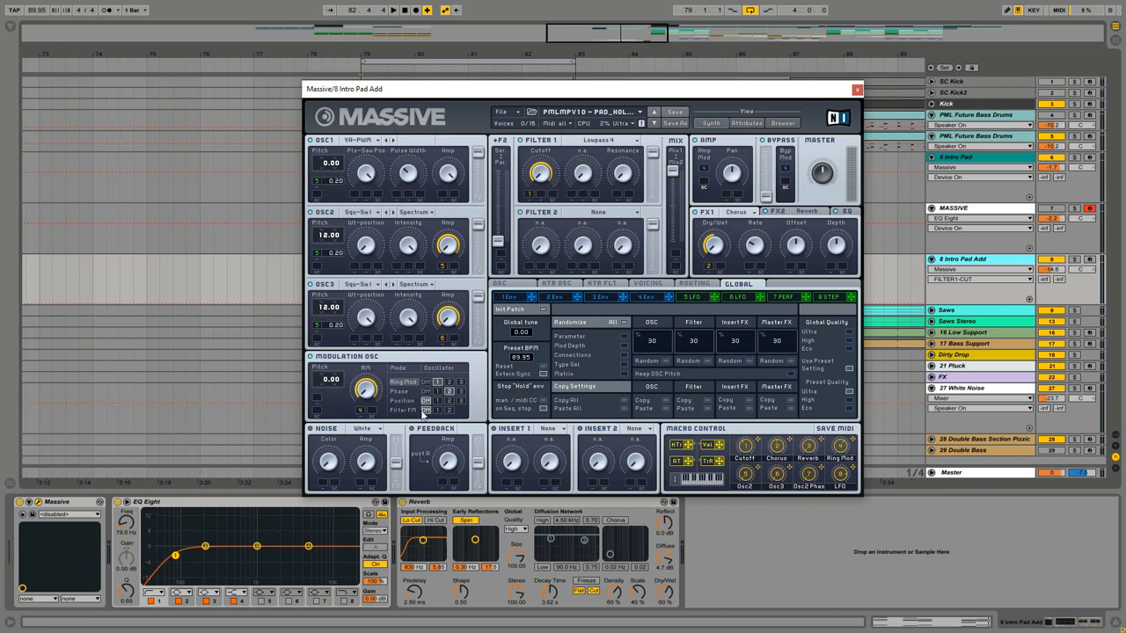
mouse_move(359, 391)
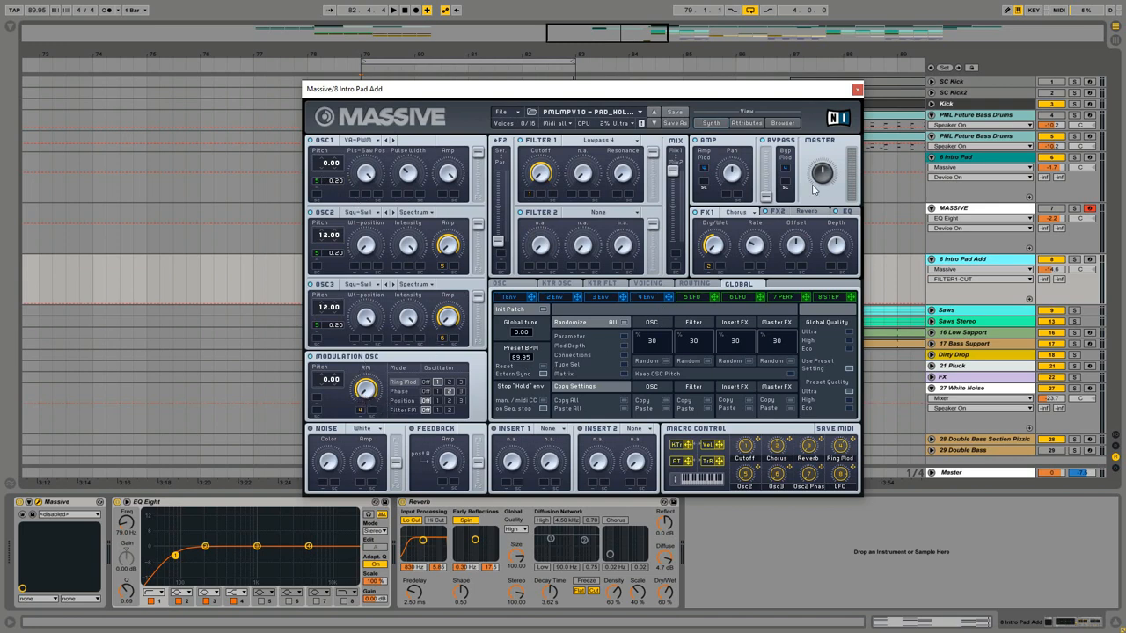
mouse_move(856, 90)
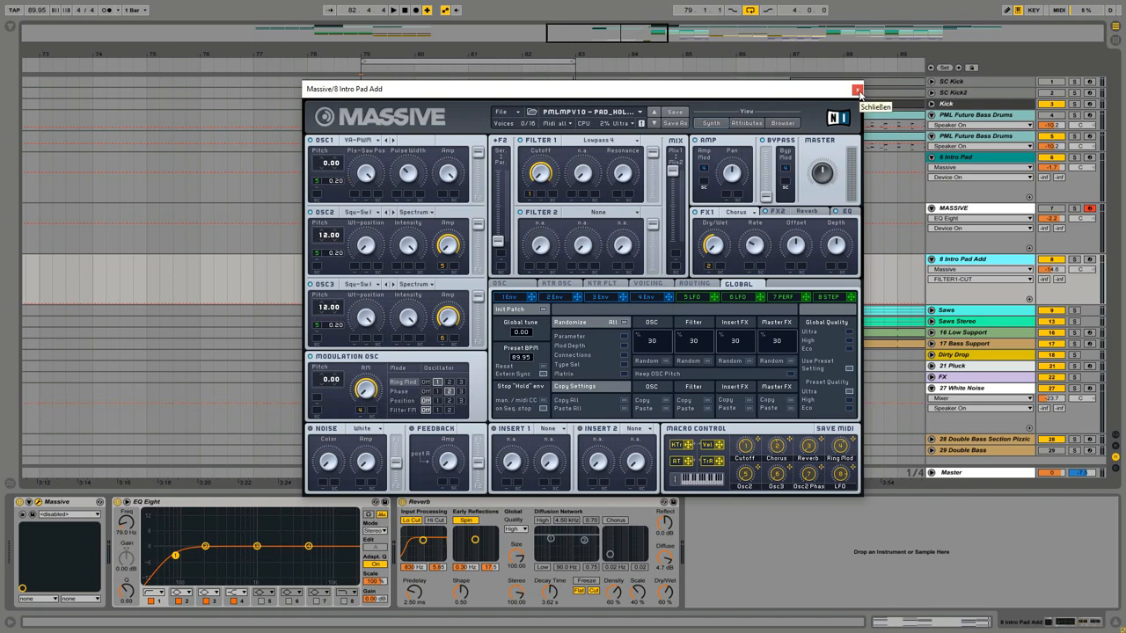
Close the 8 Intro Pad Add Massive window and select the 6 Intro Pad track.
click(857, 87)
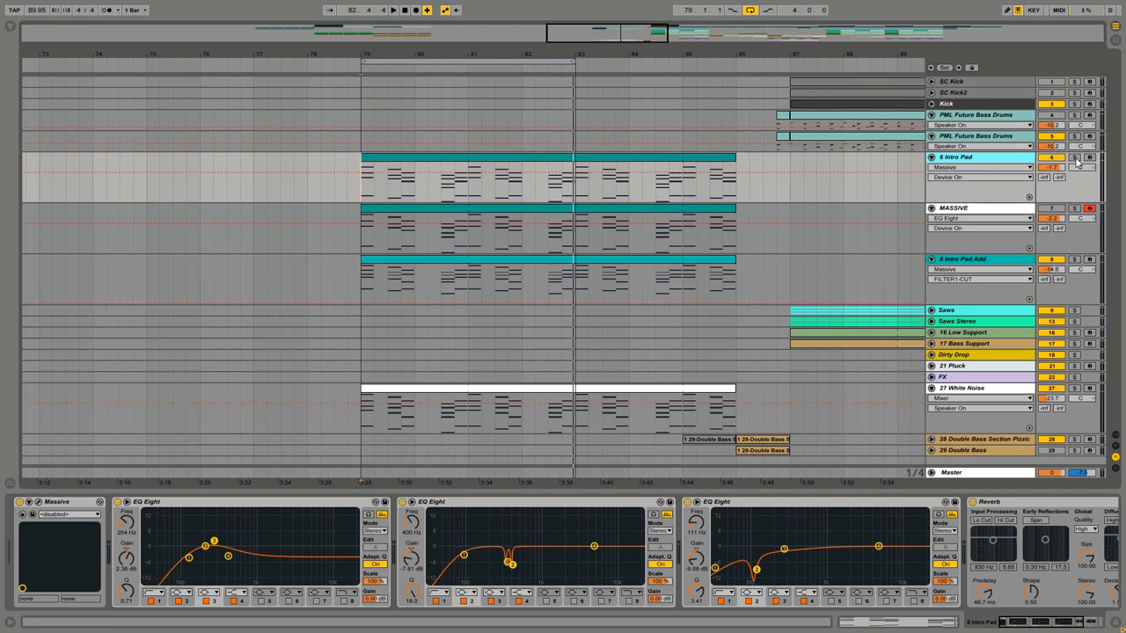
click(1071, 158)
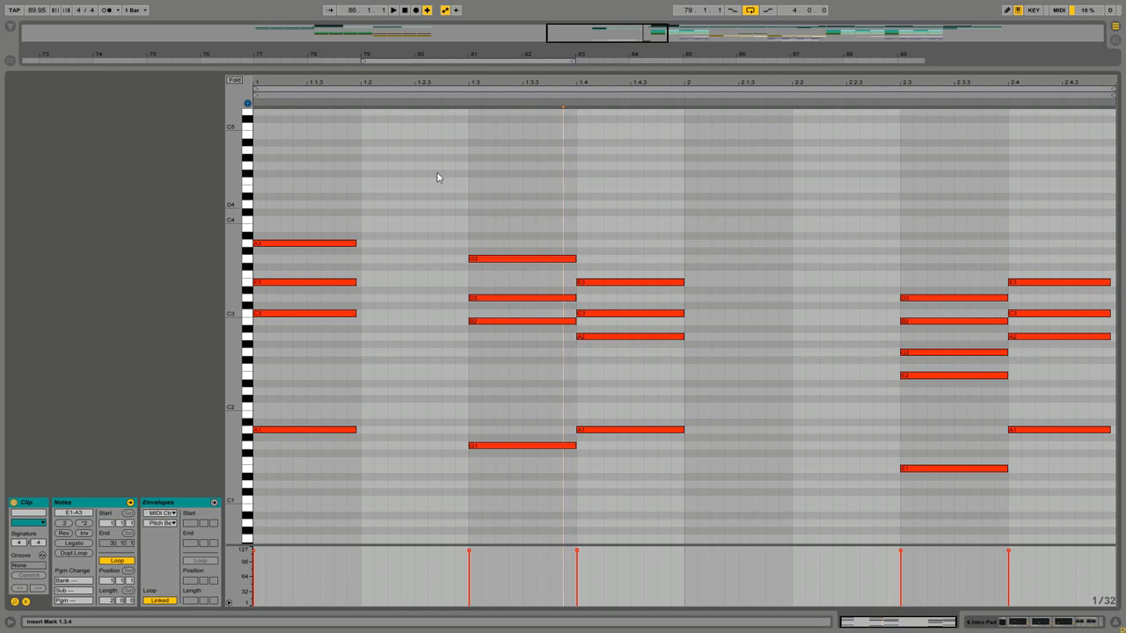
mouse_move(739, 257)
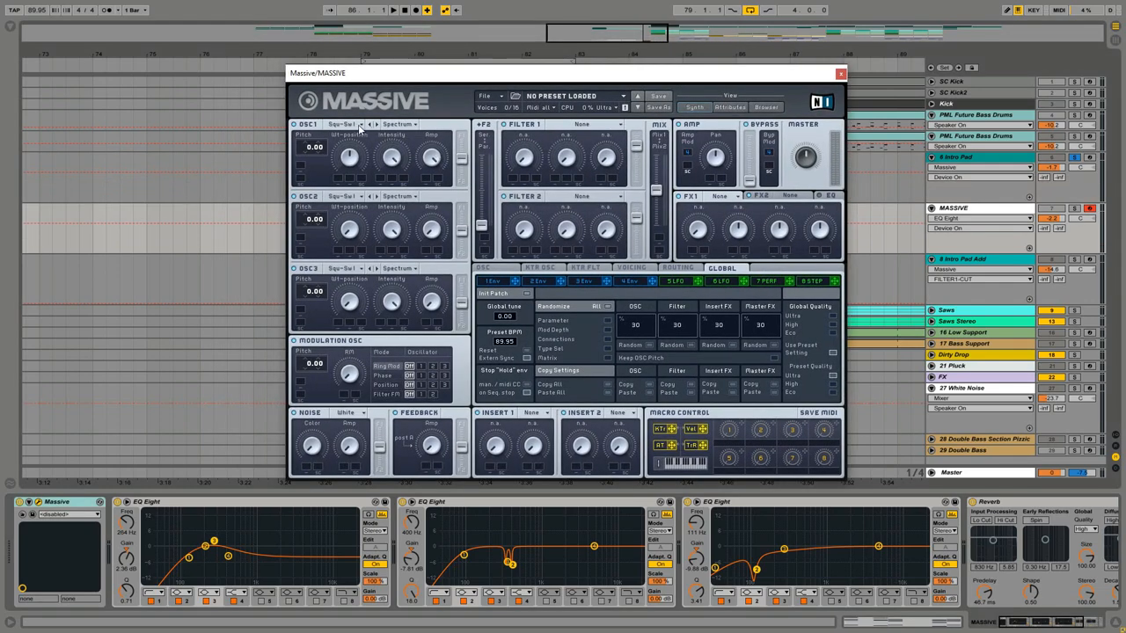
Load Sin-Squ on OSC1, Acid on OSC2 and Inharm on OSC3, adjusting oscillator settings.
click(344, 123)
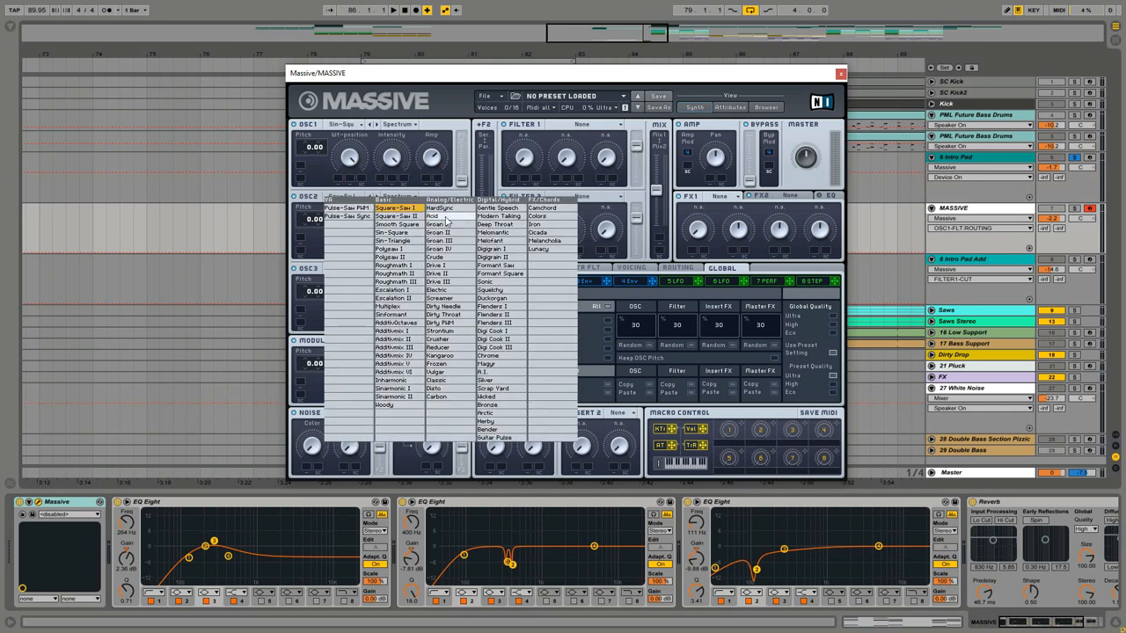
click(431, 216)
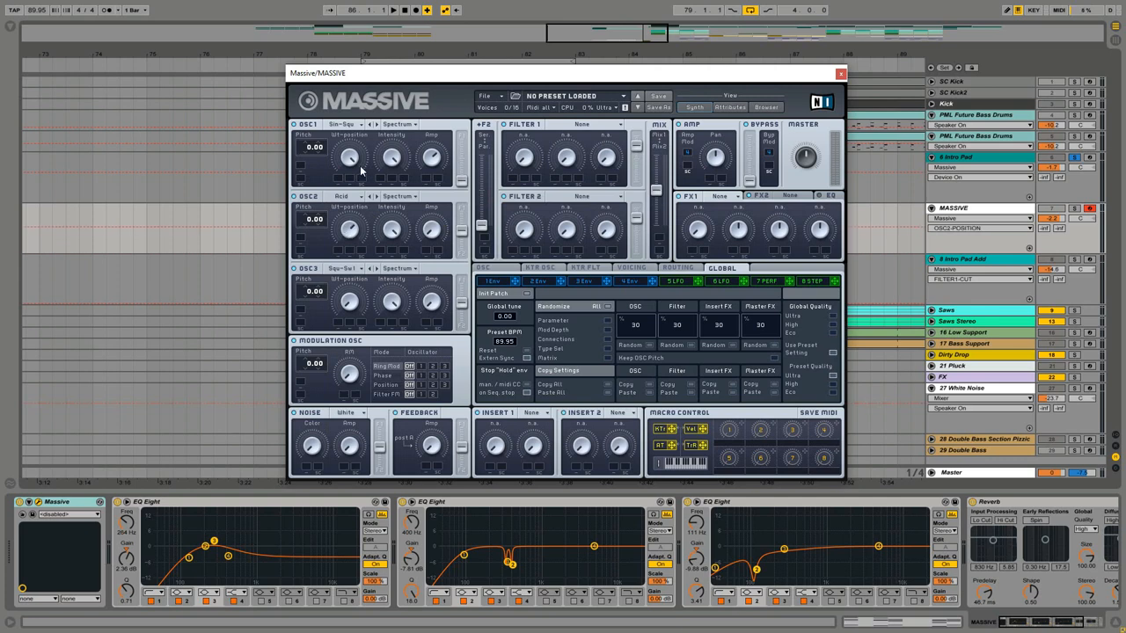
mouse_move(402, 240)
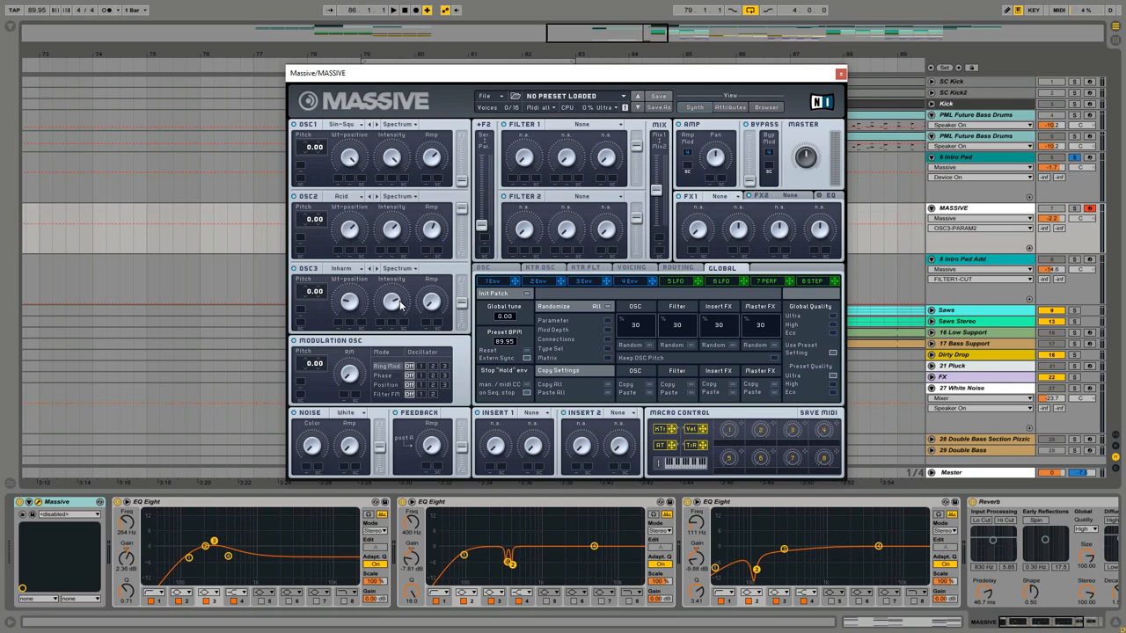
mouse_move(436, 305)
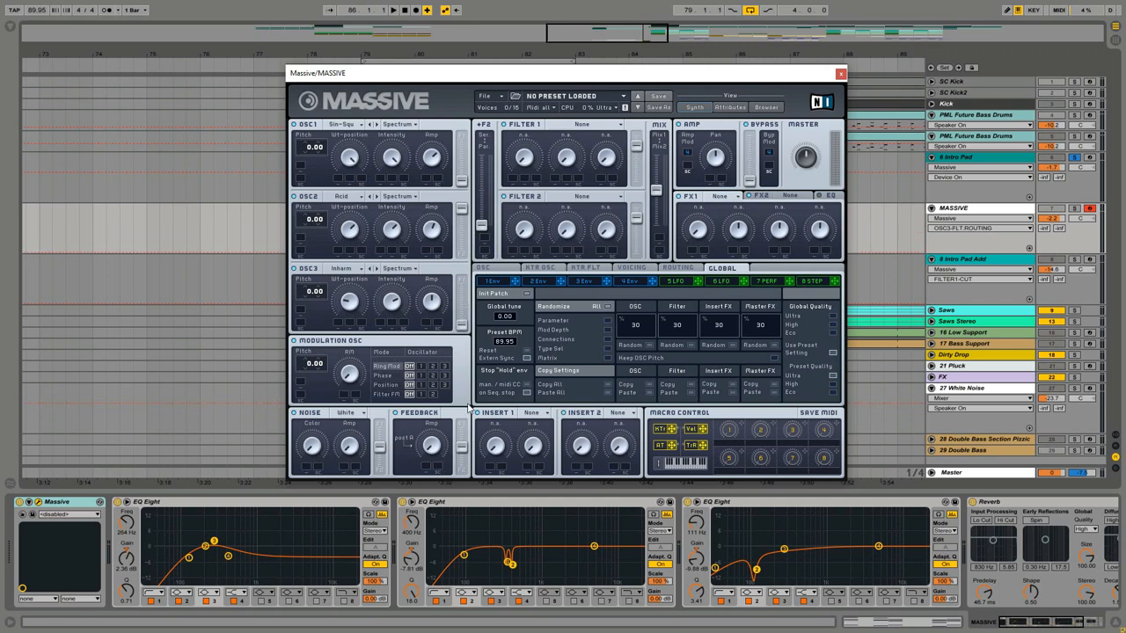
click(398, 269)
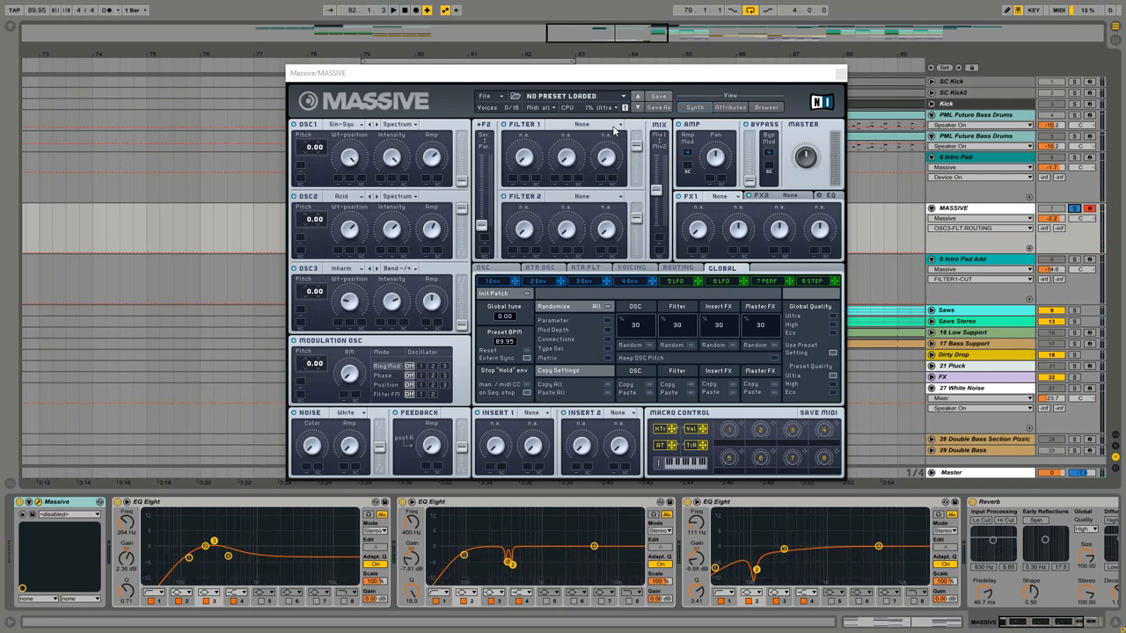
Switch Massive's Filter 1 and Filter 2 types to Lowpass 4.
click(603, 124)
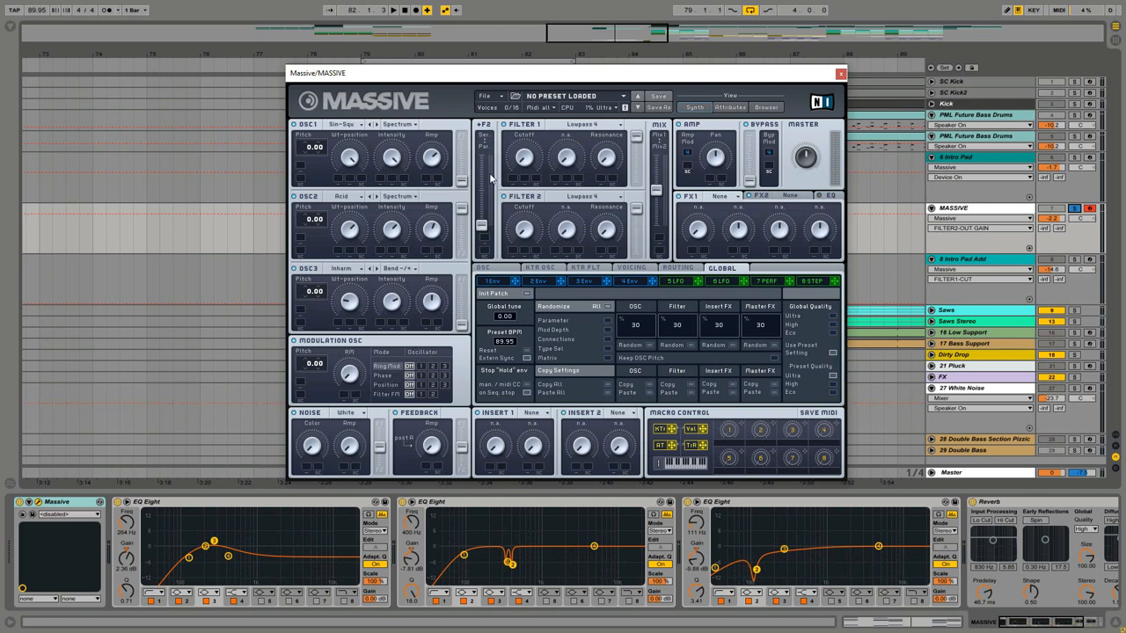
mouse_move(627, 297)
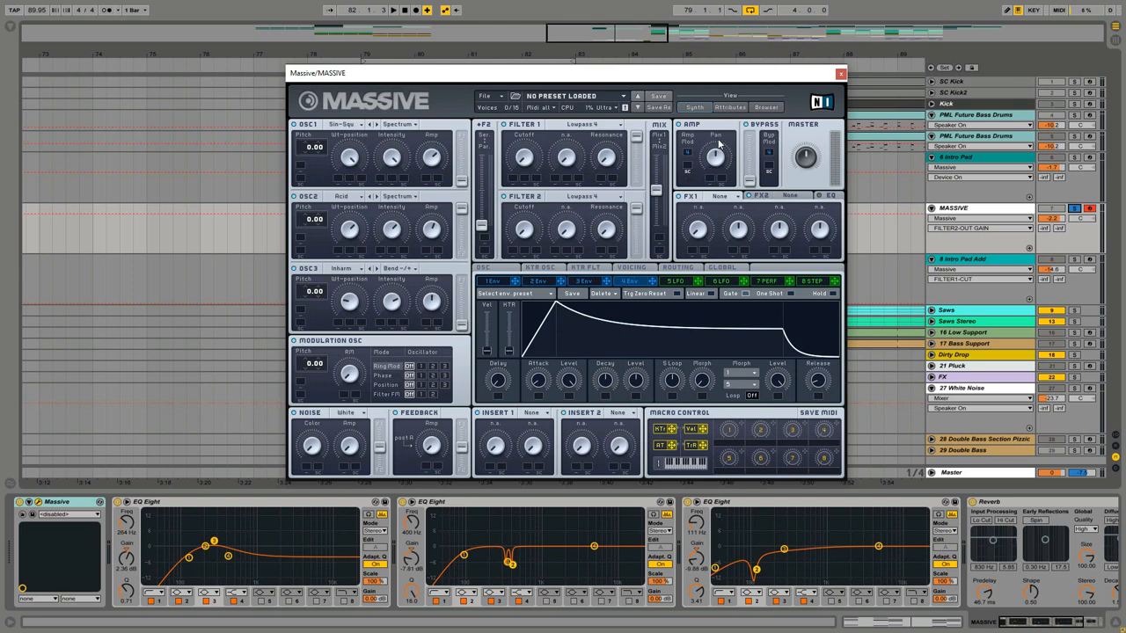
mouse_move(714, 158)
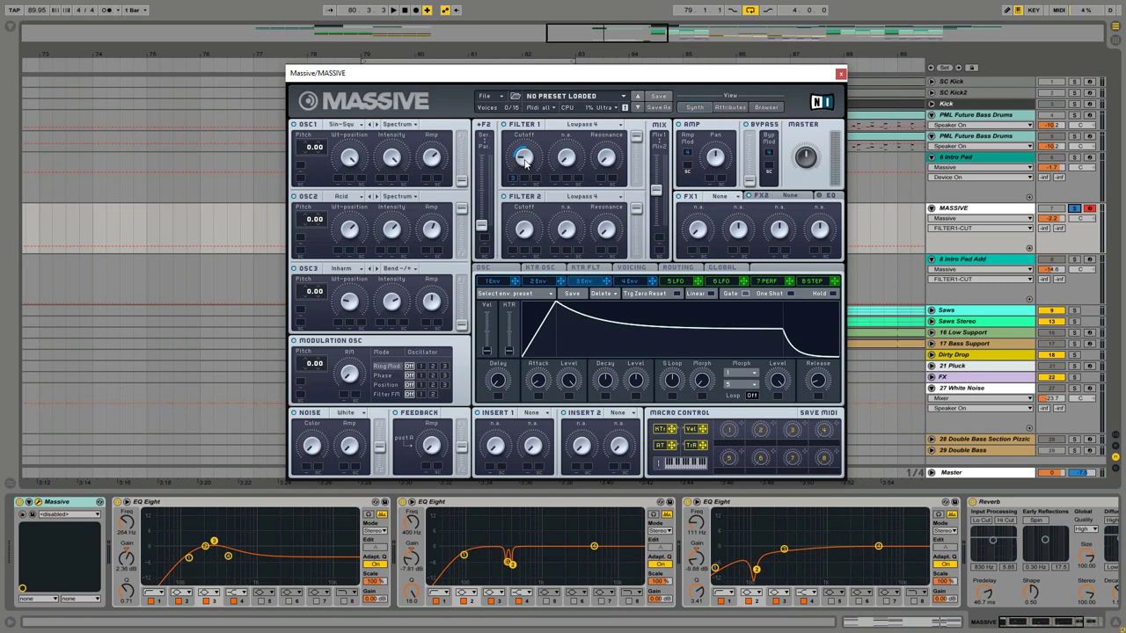
mouse_move(516, 178)
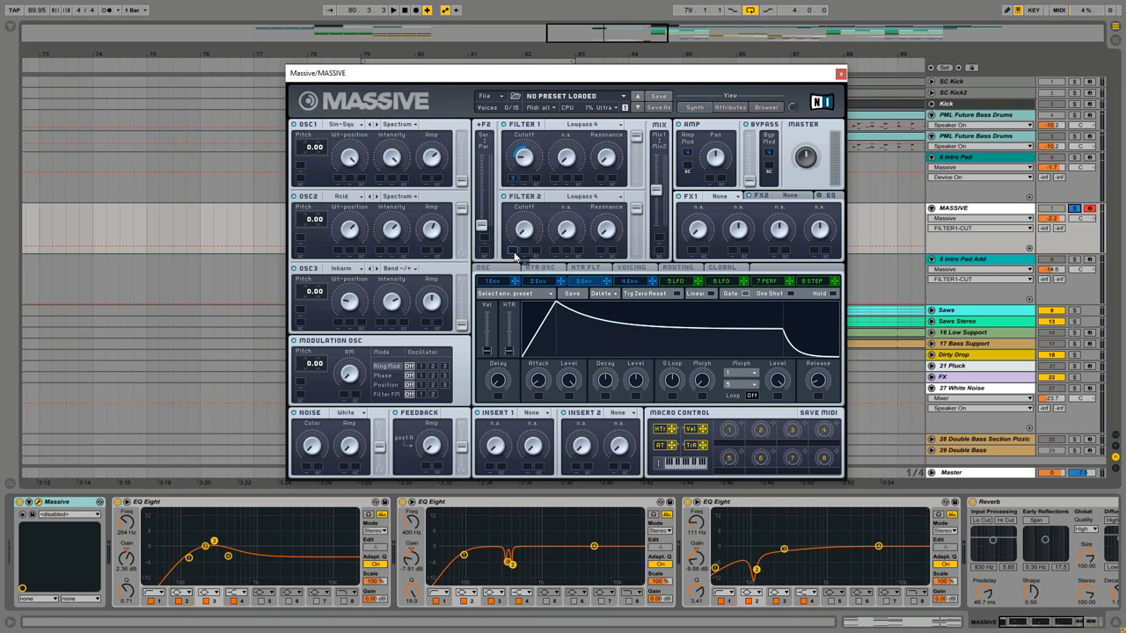
mouse_move(514, 227)
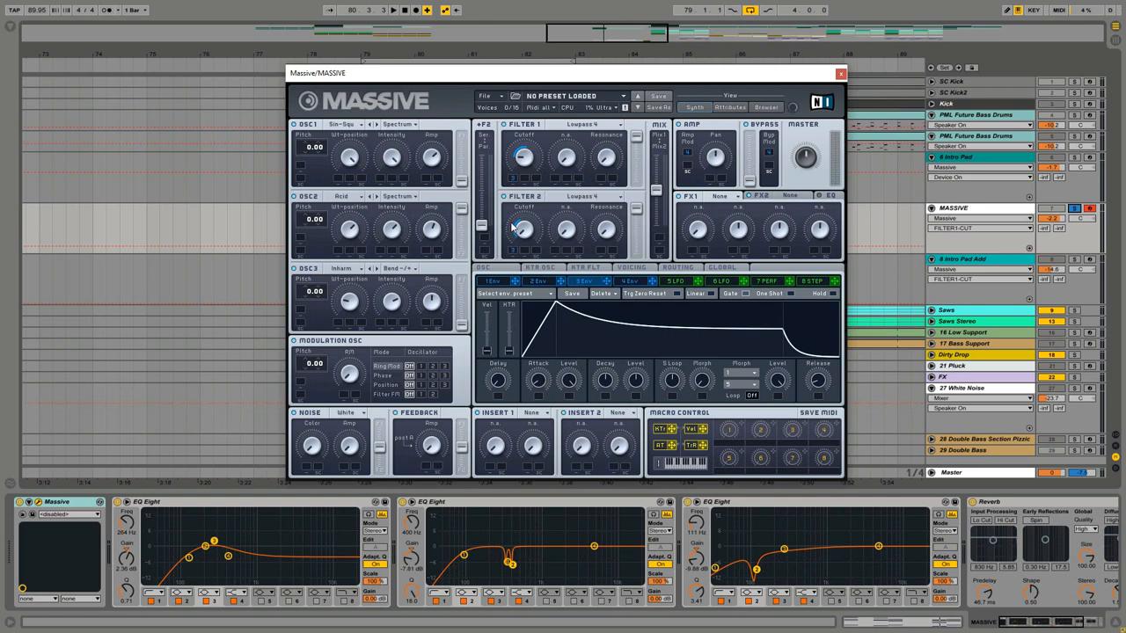
mouse_move(523, 266)
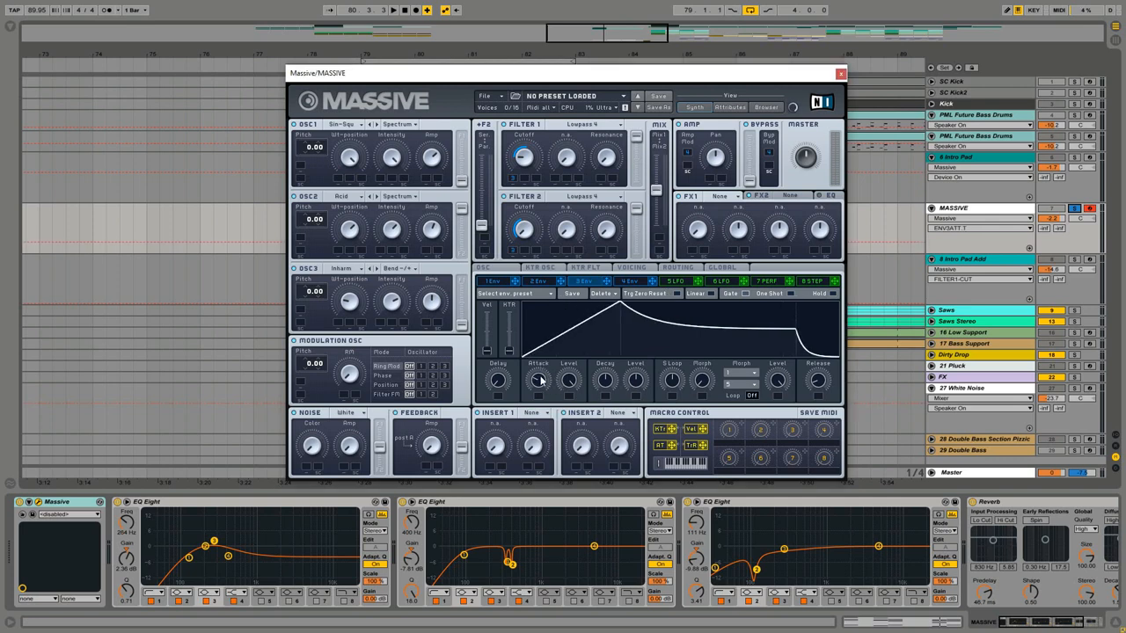
mouse_move(604, 382)
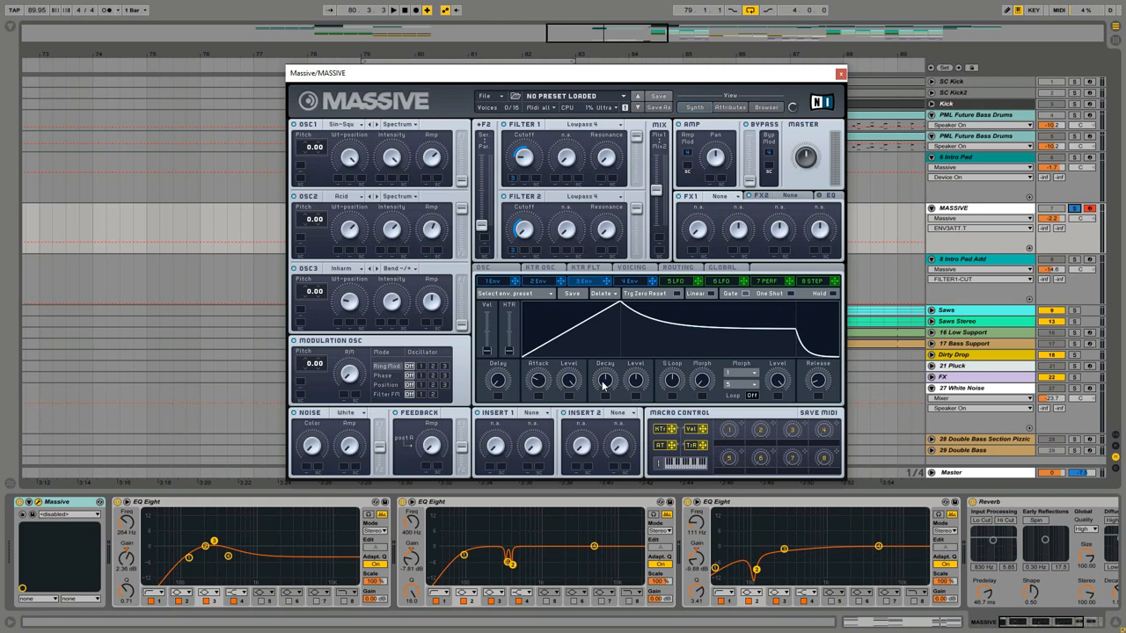
Raise the decay time on Massive's third envelope, which modulates the filter cutoffs.
drag(604, 380, 604, 361)
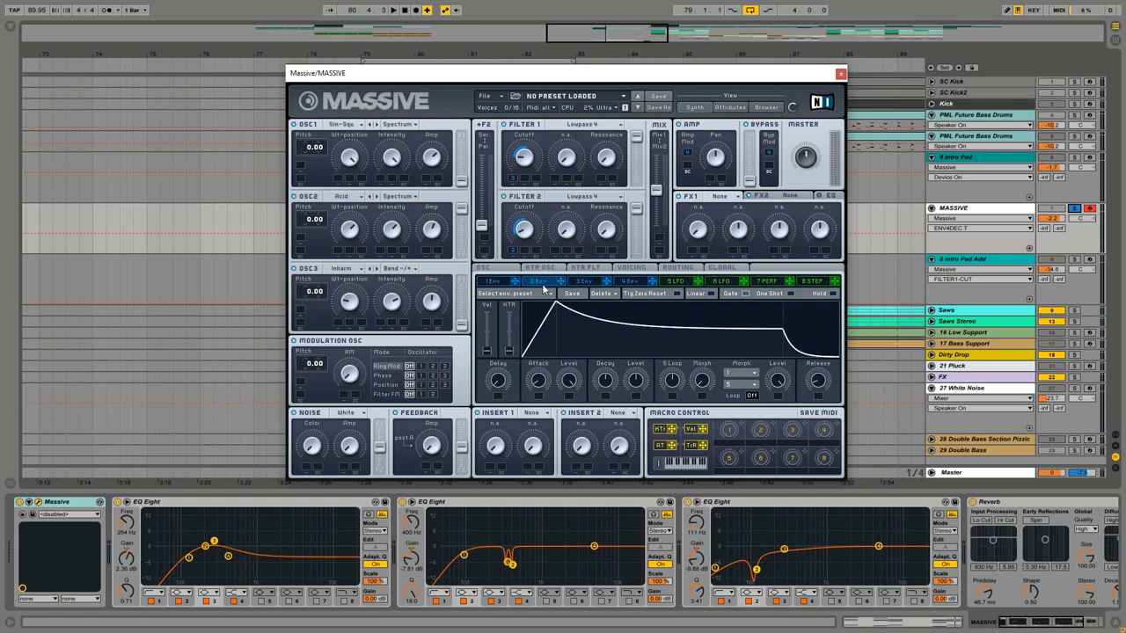
mouse_move(563, 290)
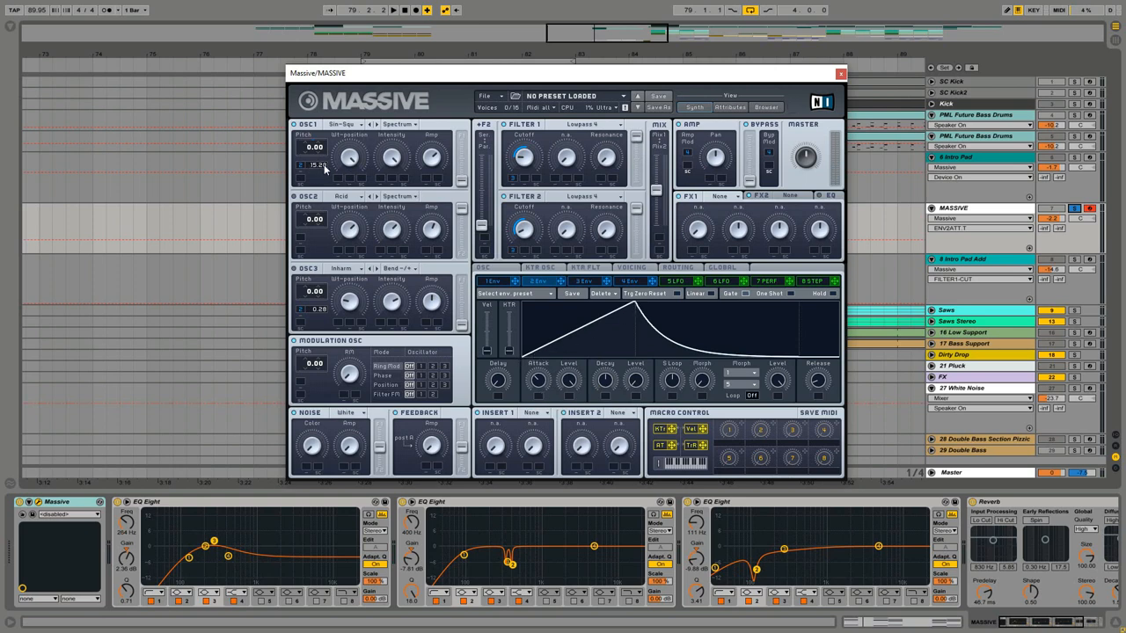
mouse_move(609, 380)
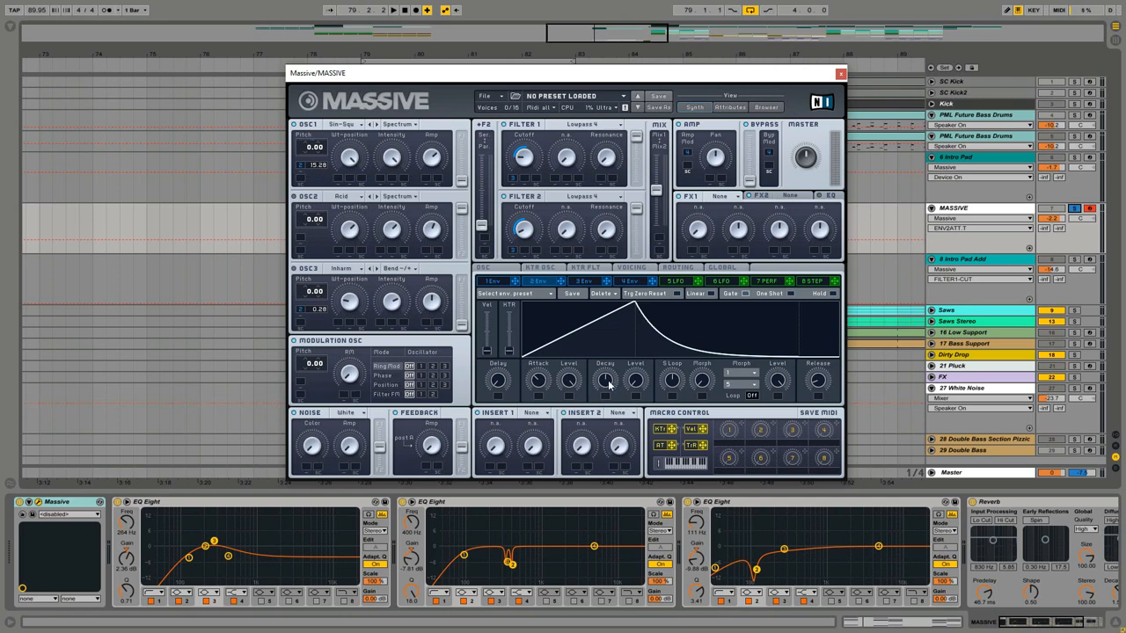
mouse_move(618, 384)
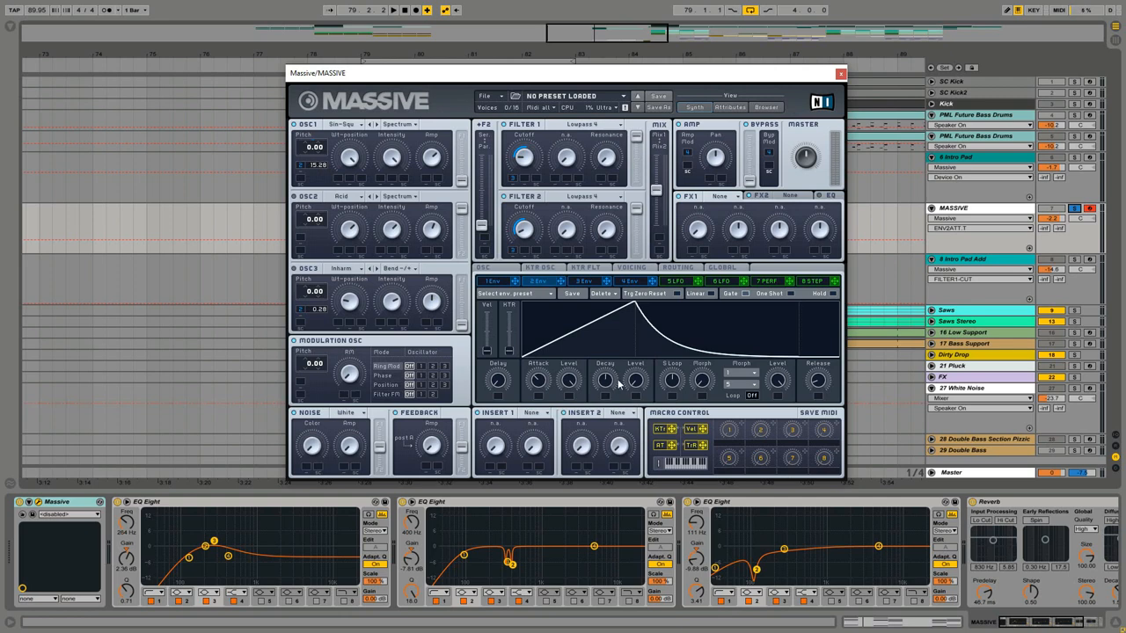
mouse_move(612, 388)
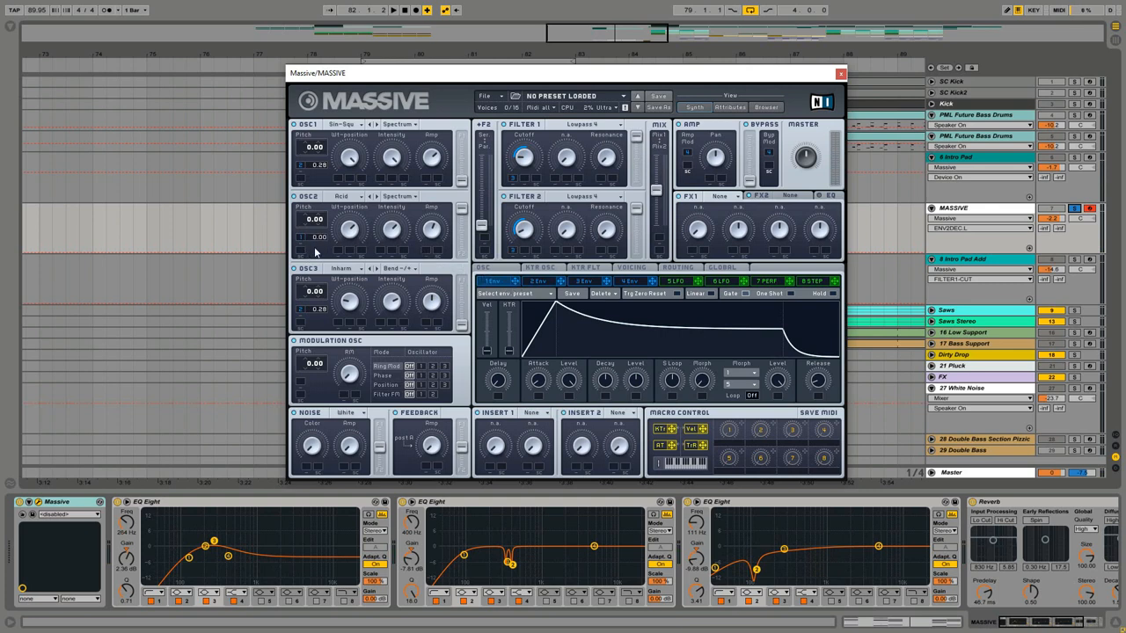
mouse_move(327, 241)
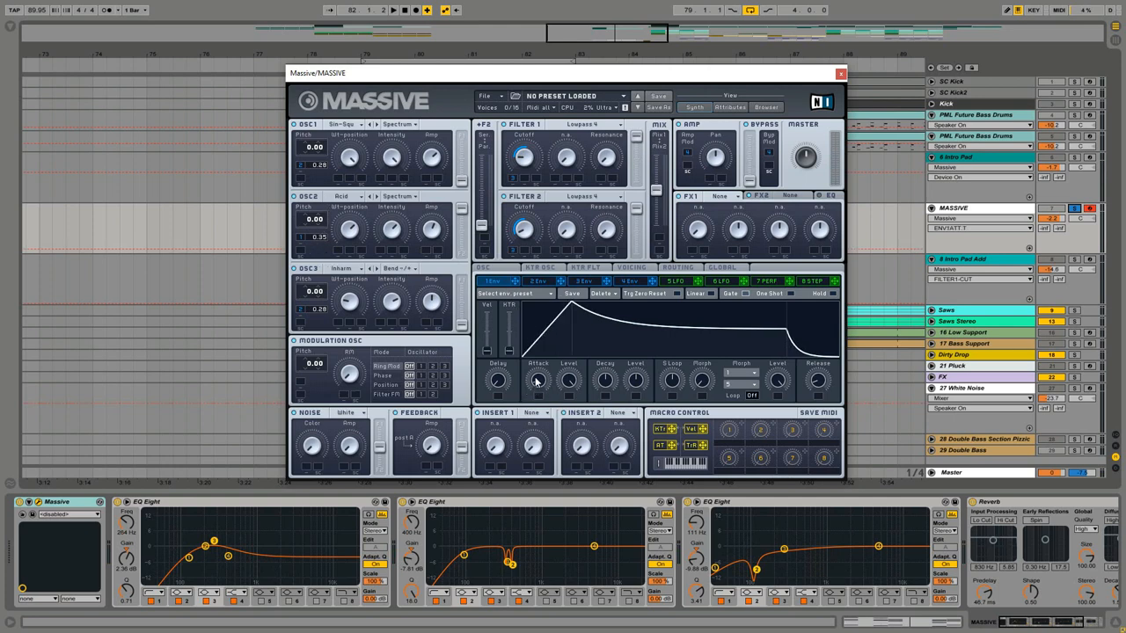
mouse_move(600, 390)
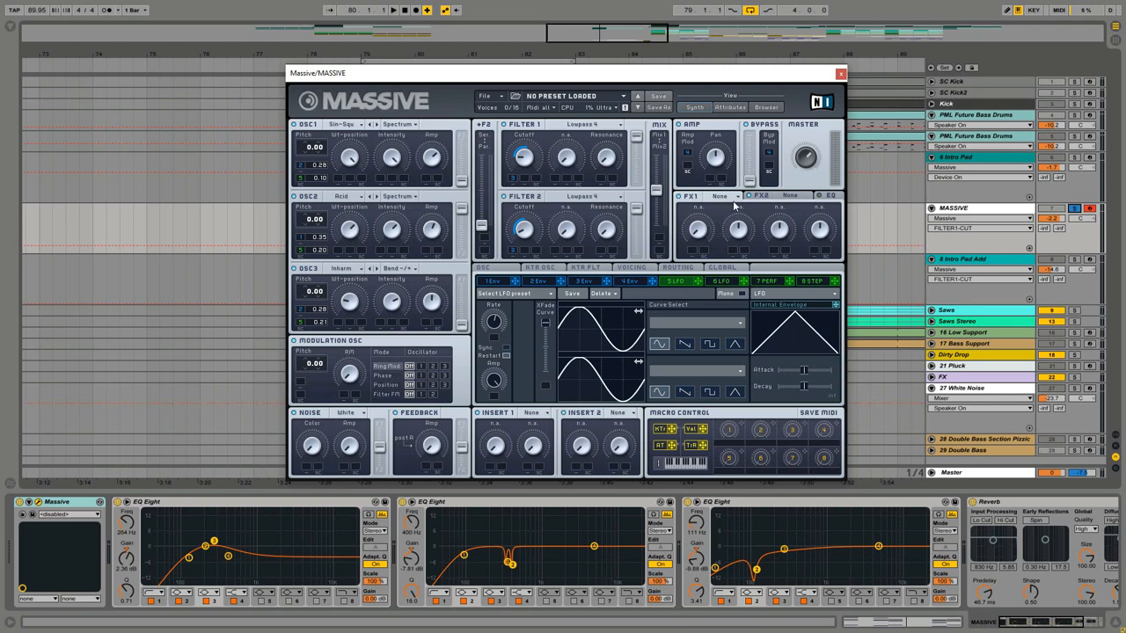
Load Chorus into Massive's FX1 slot and a reverb into FX2.
click(722, 195)
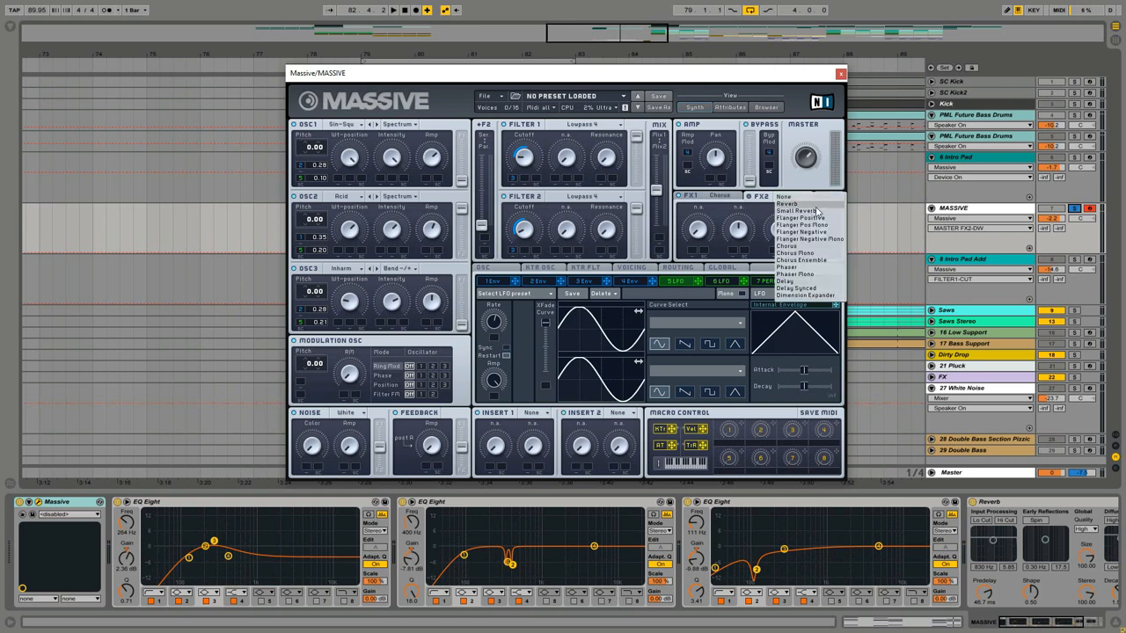
click(789, 211)
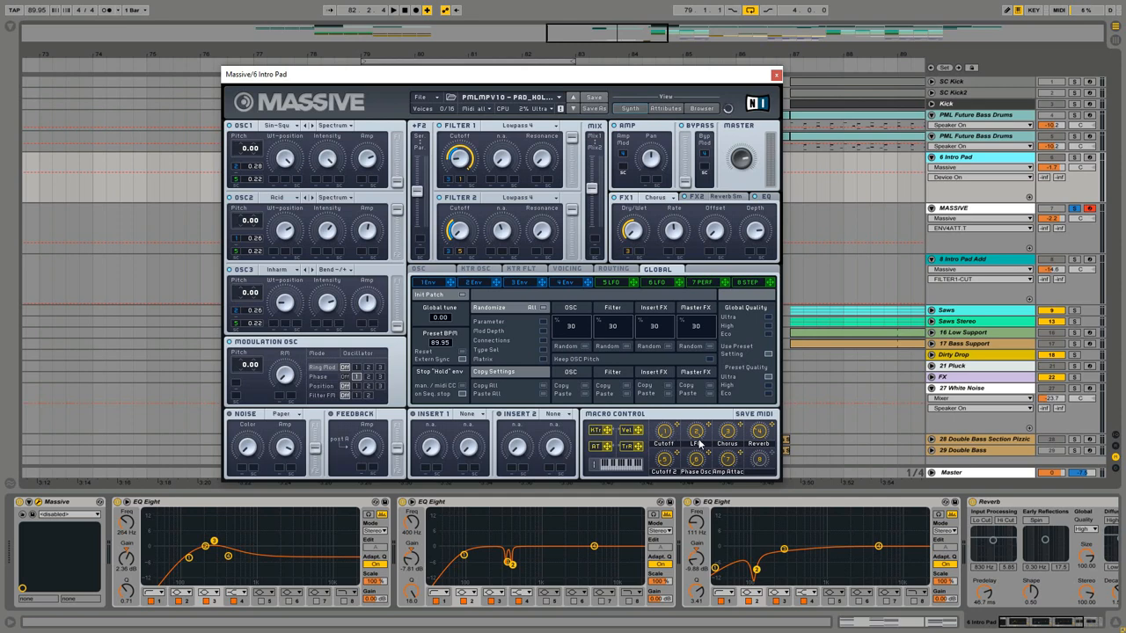
Review the finished preset's 4 Env and Voicing settings, then close its Massive window.
click(519, 282)
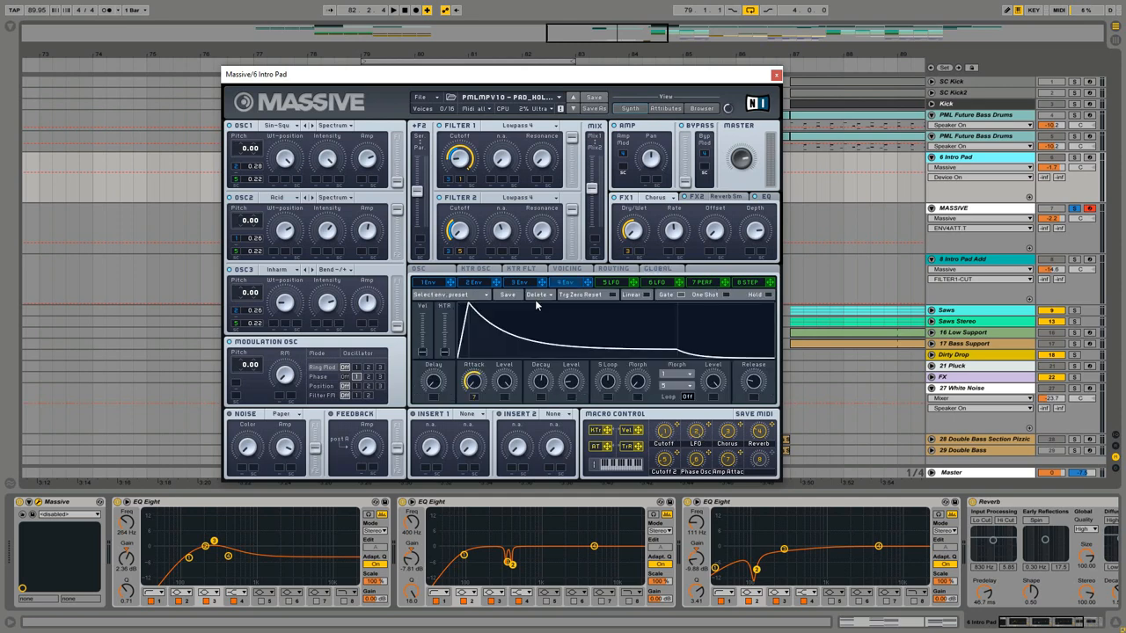
click(565, 269)
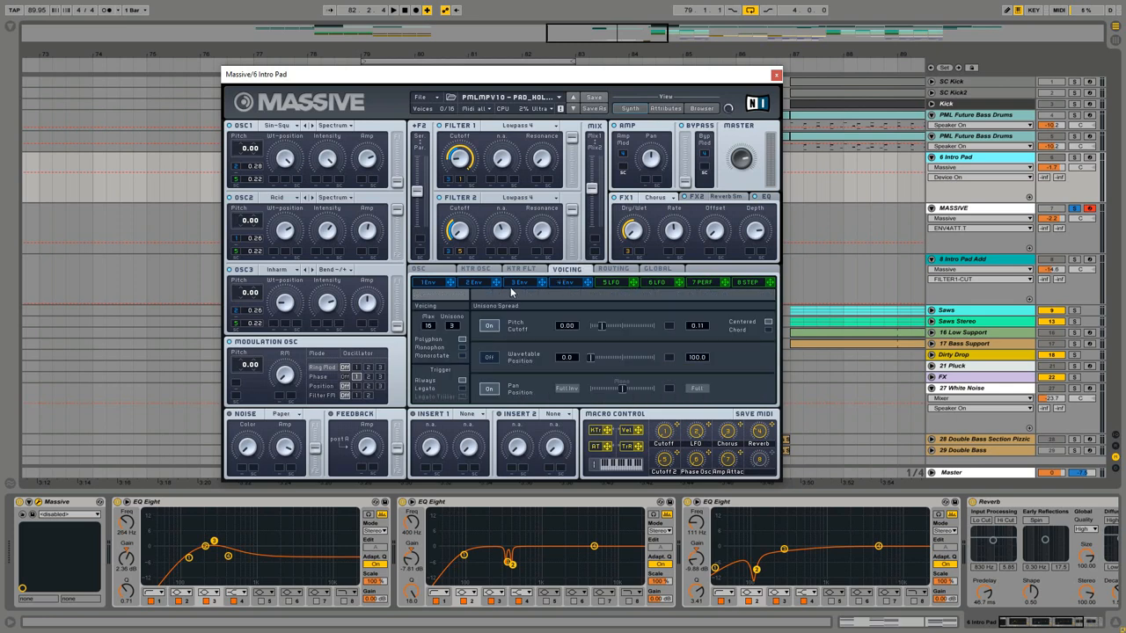
click(609, 282)
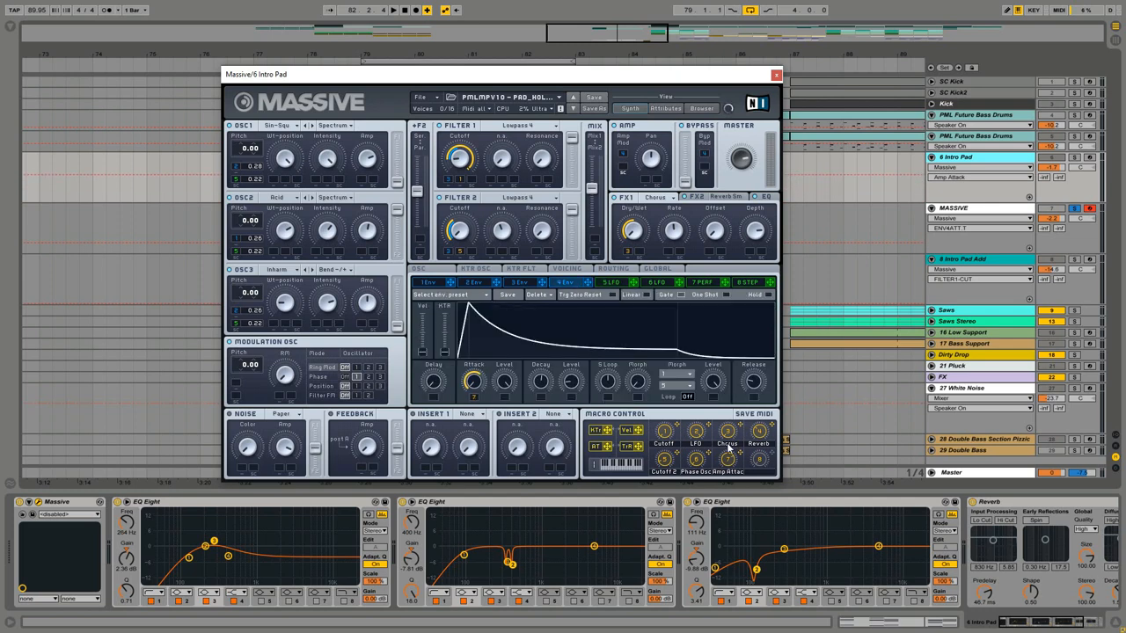
click(774, 74)
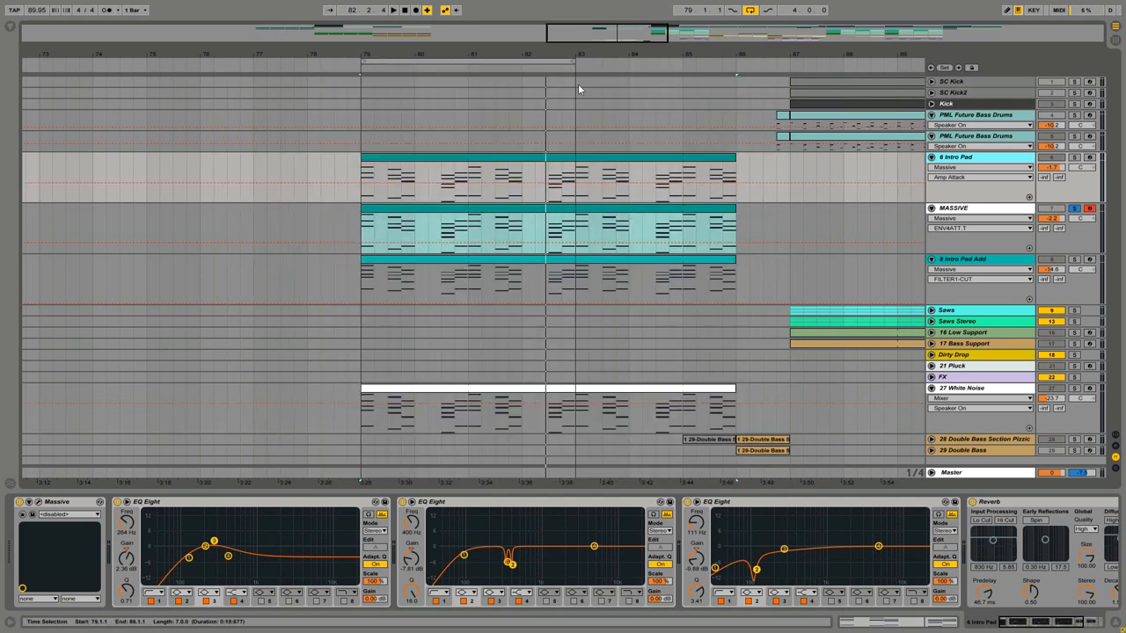